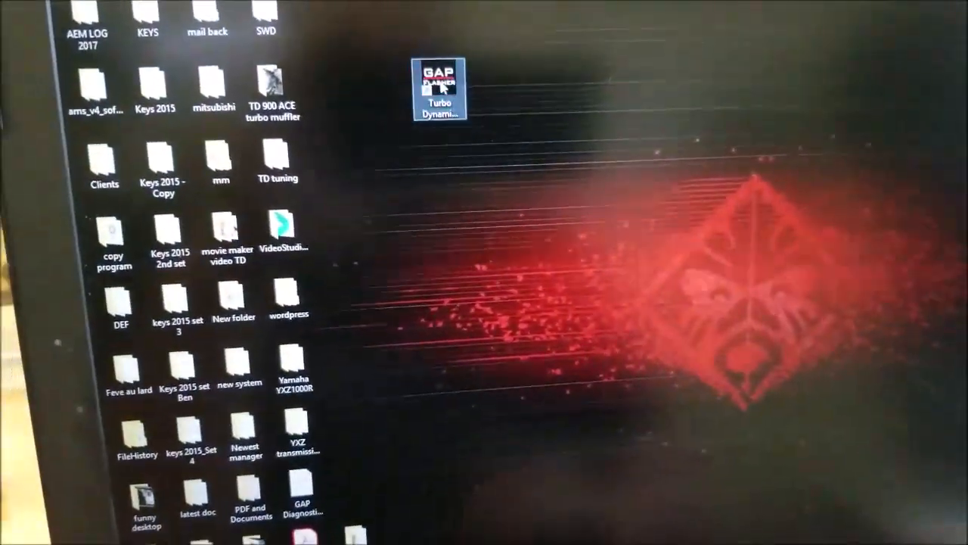
Step: Locate the connected flasher, check its firmware versions, and program the latest release onto it
double_click(439, 79)
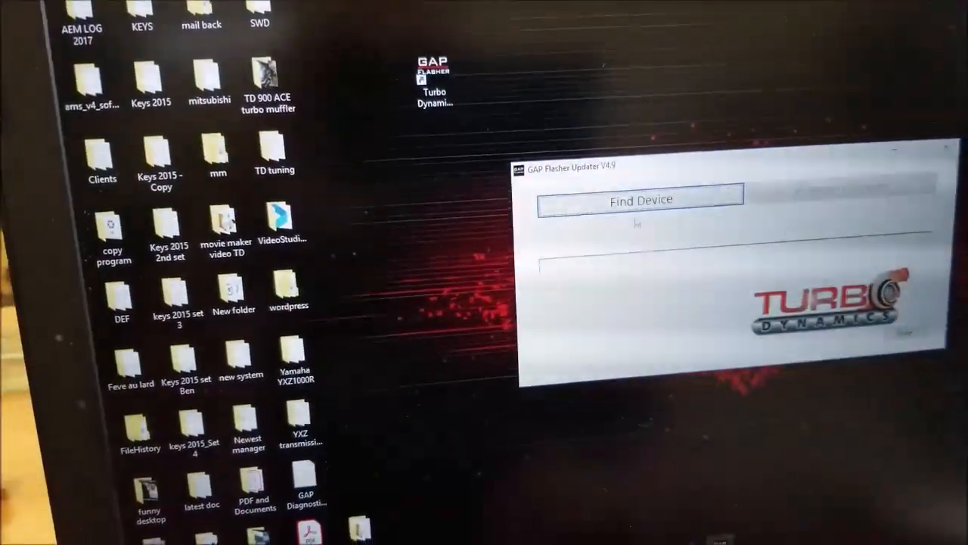
left_click(638, 199)
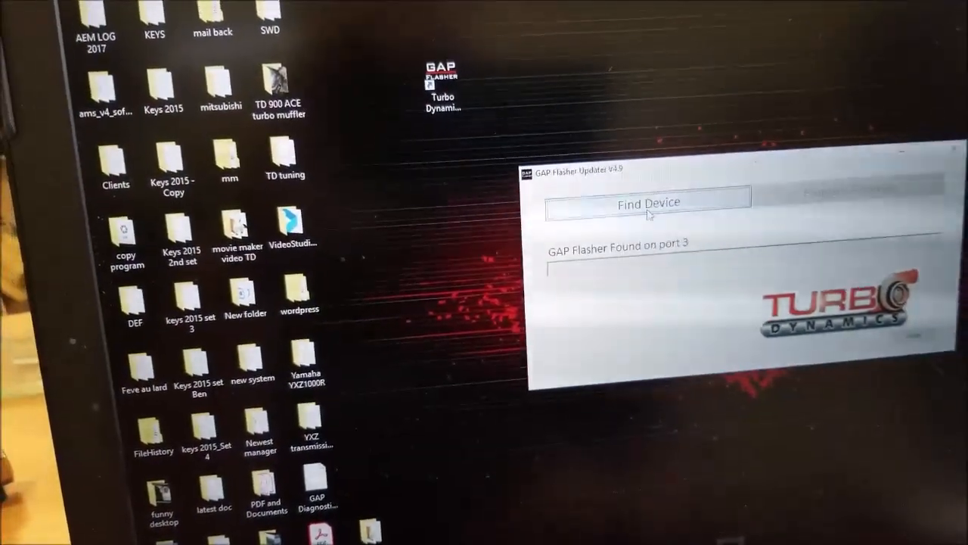
left_click(647, 203)
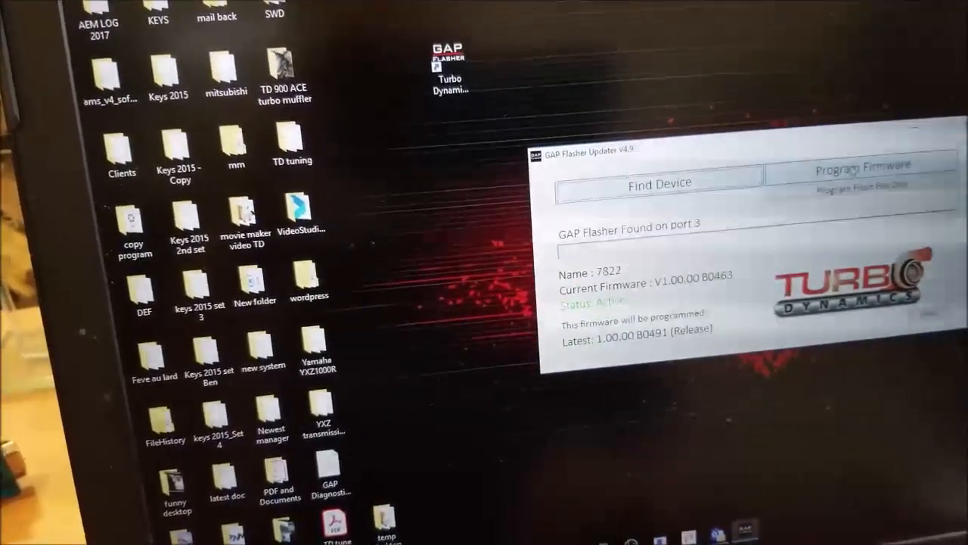
left_click(862, 165)
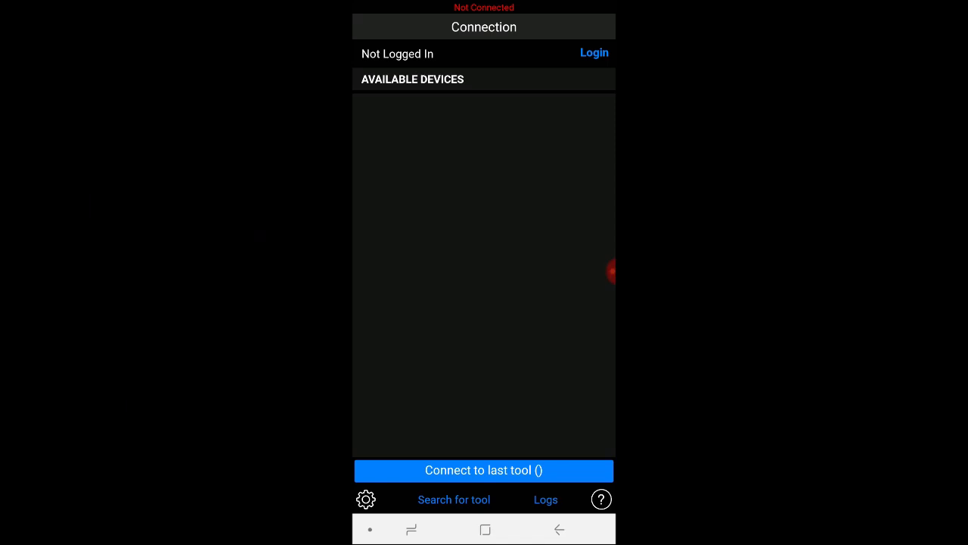
Step: Search for the tool, connect to the one found, and decline registering it
left_click(454, 499)
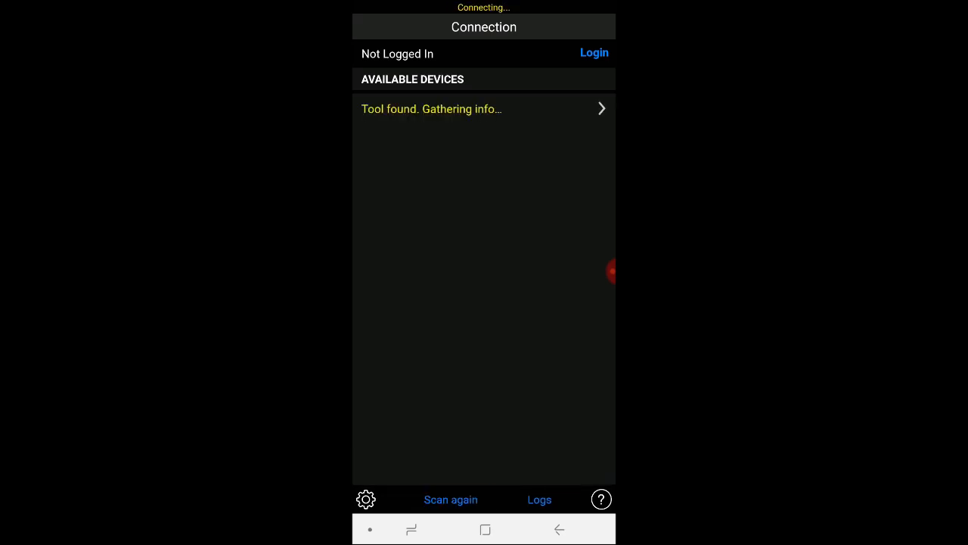
left_click(484, 109)
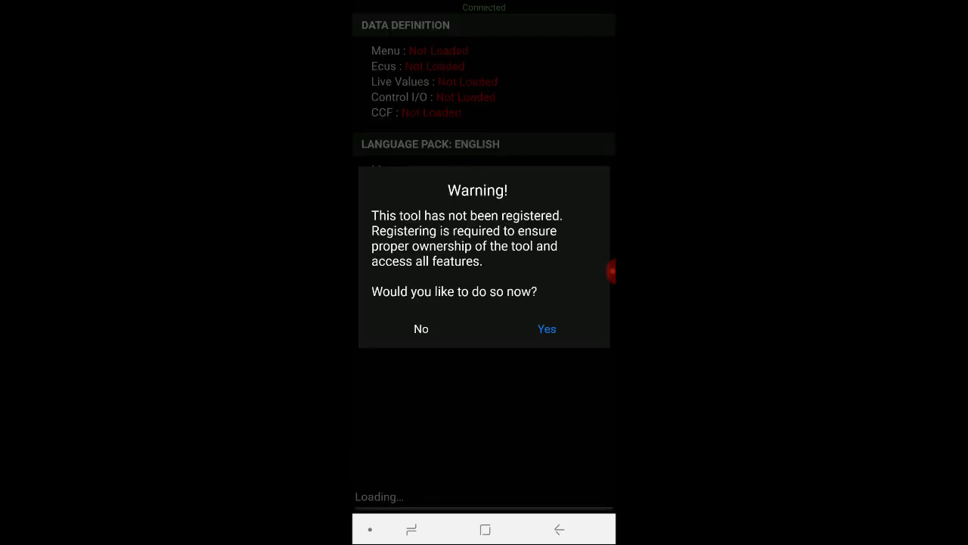
left_click(421, 329)
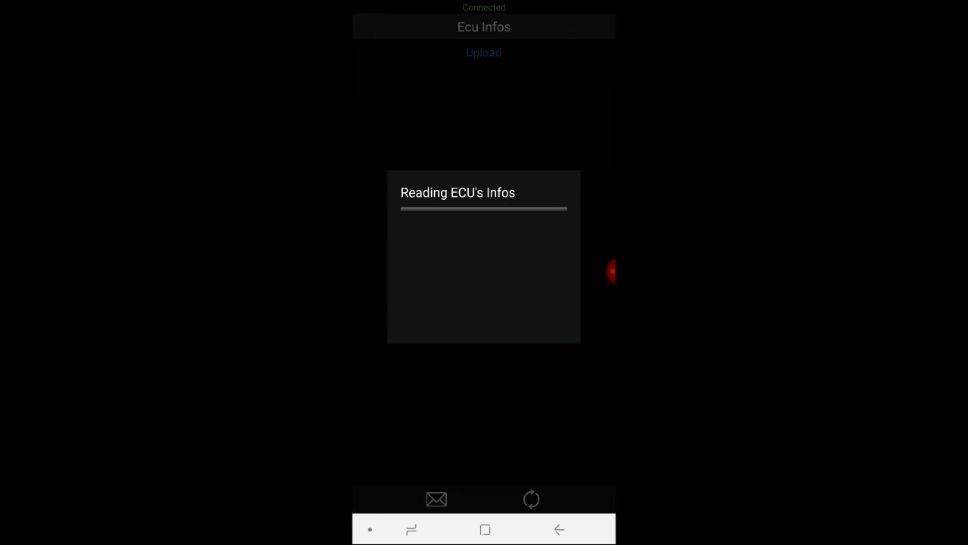
Step: Upload the ECU information with the comment 'dash flash'
left_click(484, 51)
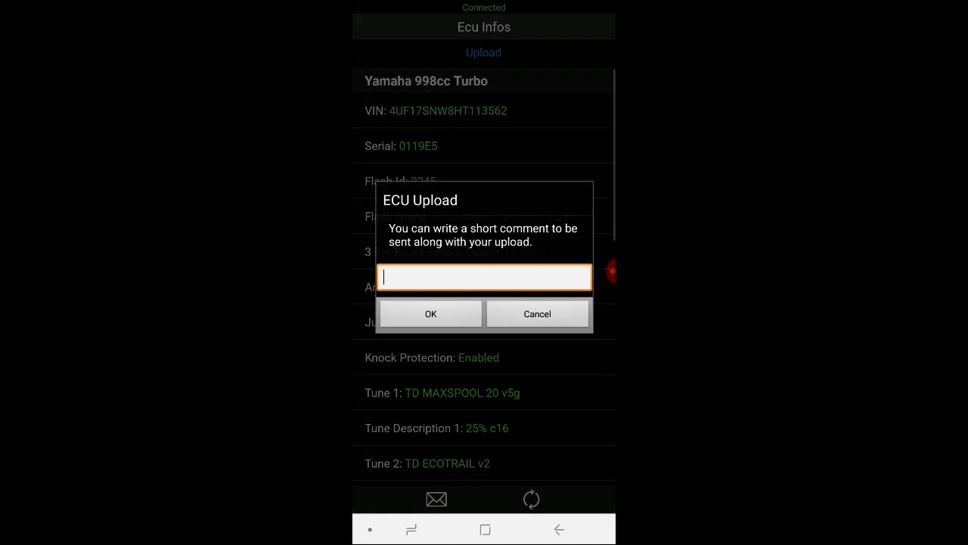
left_click(484, 277)
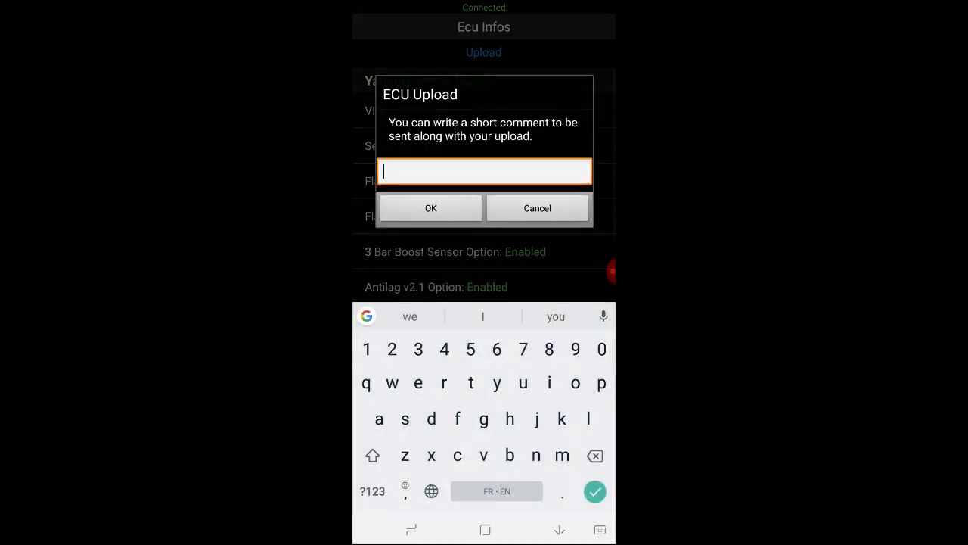
type("dash fla")
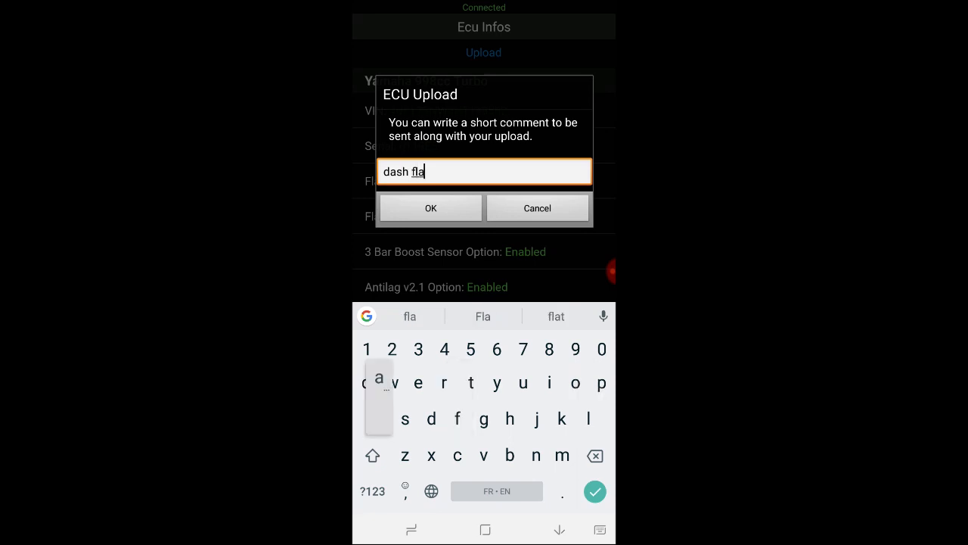
type("sh")
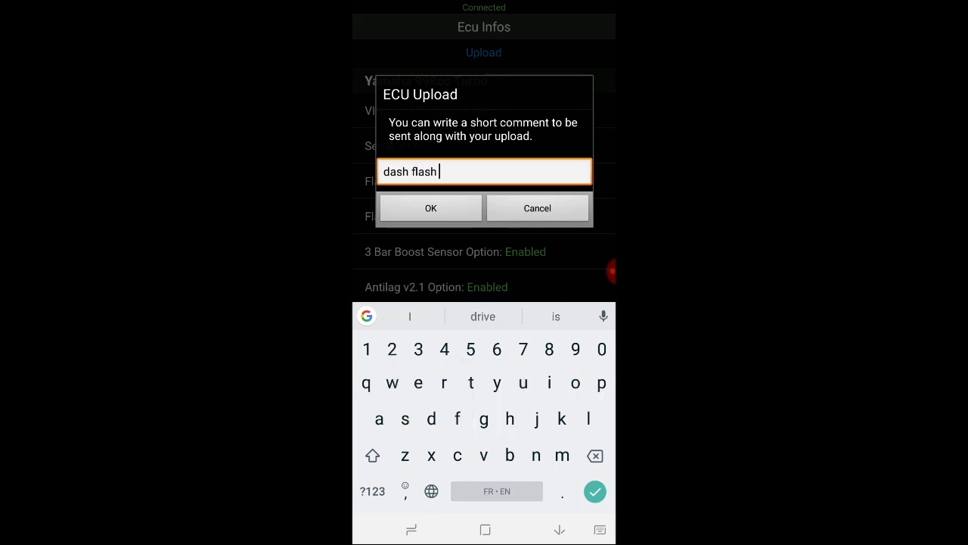
left_click(429, 209)
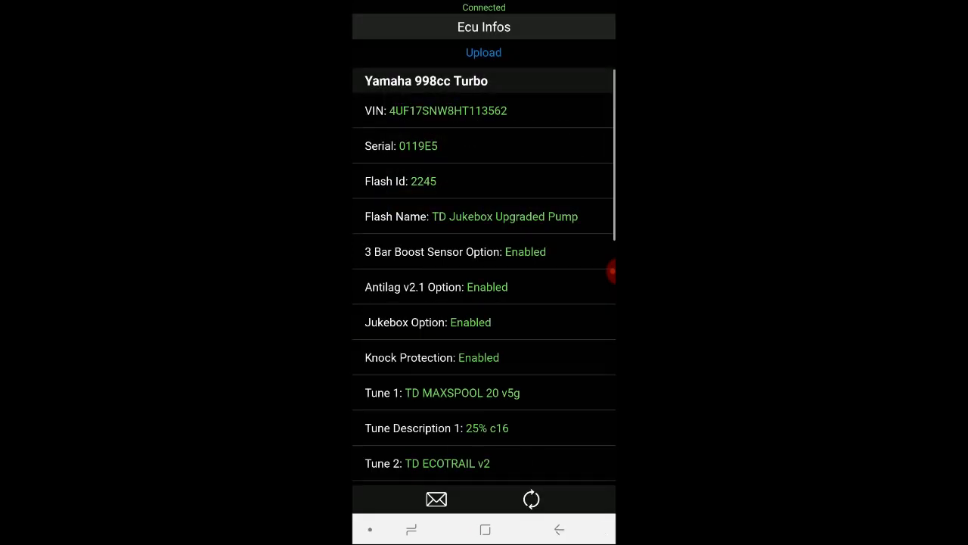
Step: Review the Yamaha 998cc Turbo ECU details and tunes, then upload the info again
left_click(484, 51)
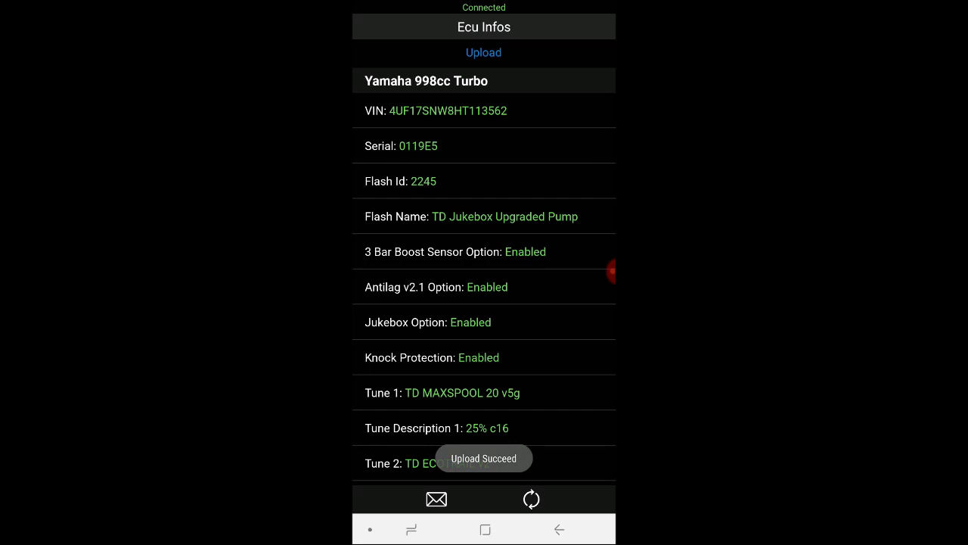
scroll("down", 3)
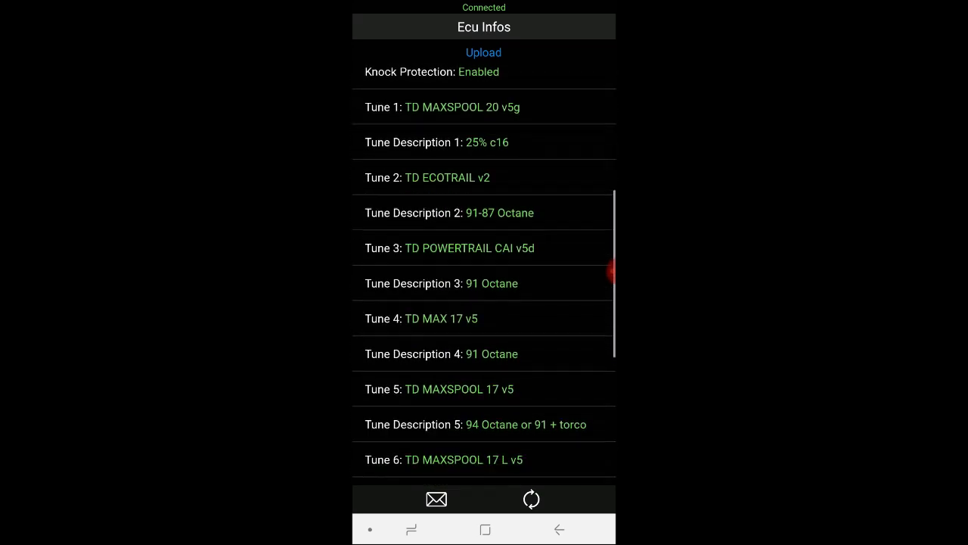
scroll("down", 3)
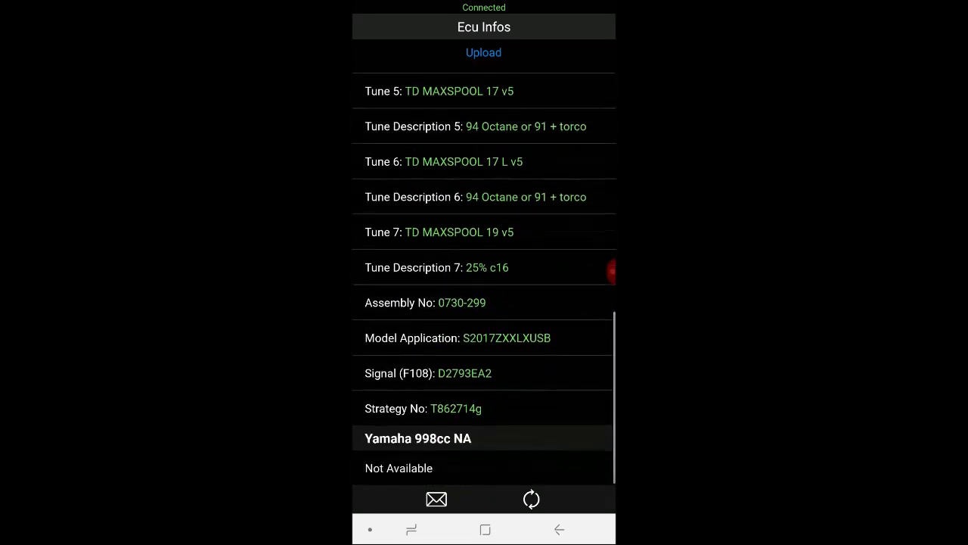
scroll("up", 3)
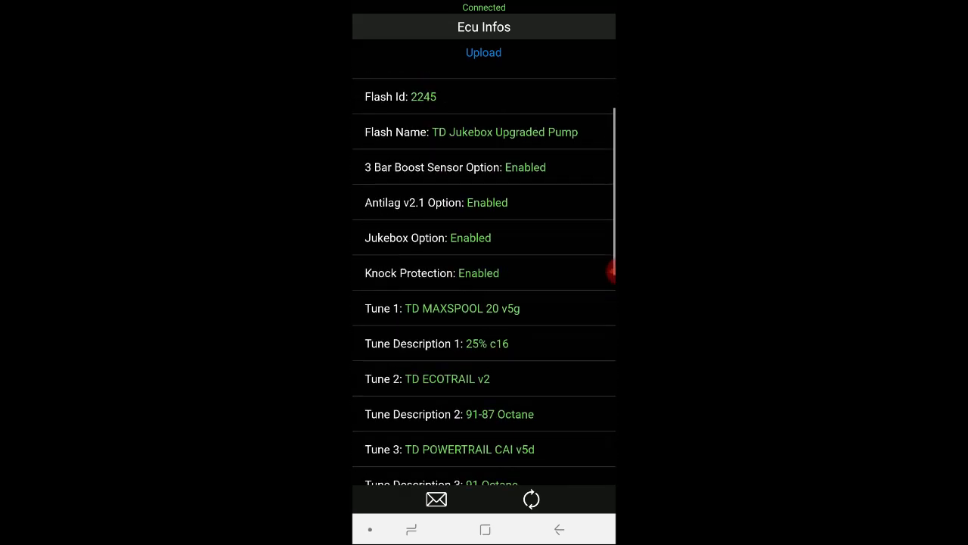
scroll("down", 3)
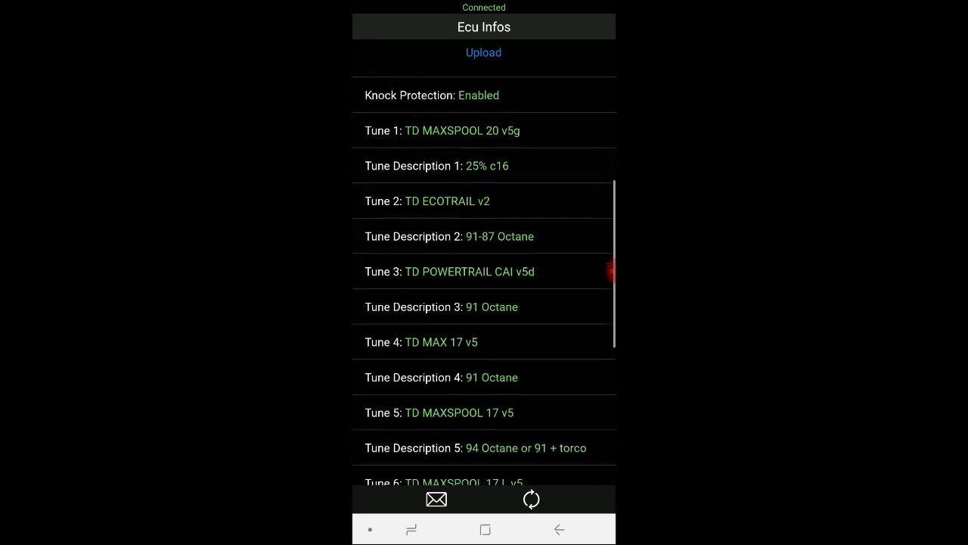
scroll("down", 3)
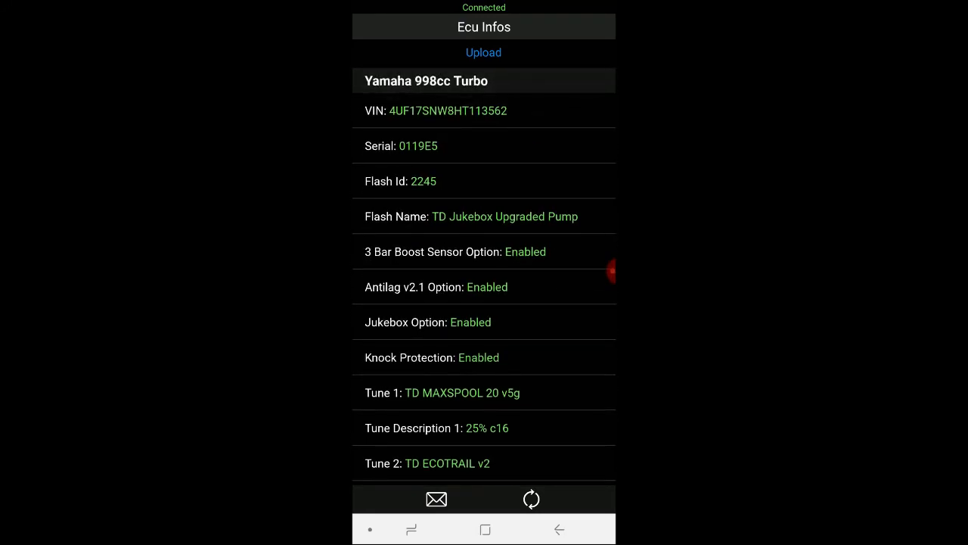
left_click(436, 499)
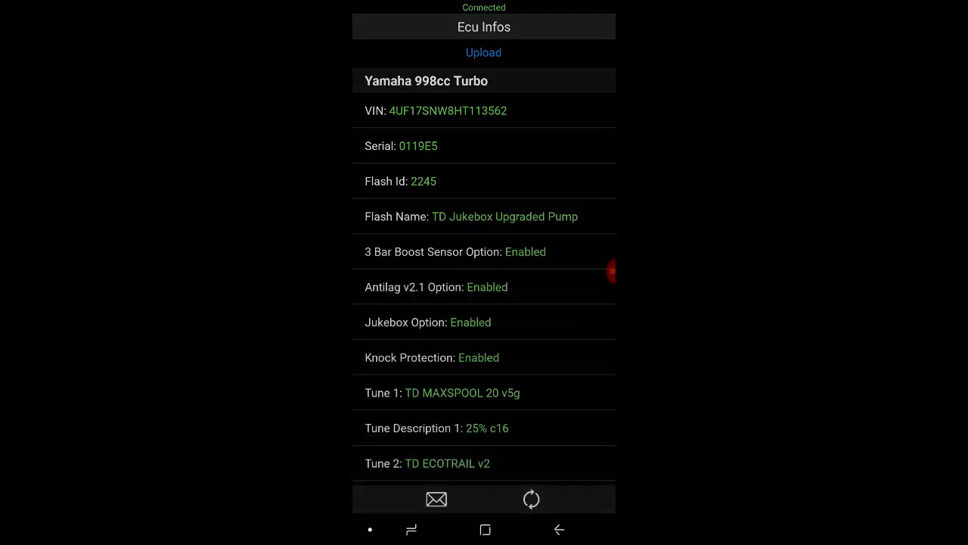
Step: Share the ECU info report by email and send it to the tuning shop
left_click(436, 500)
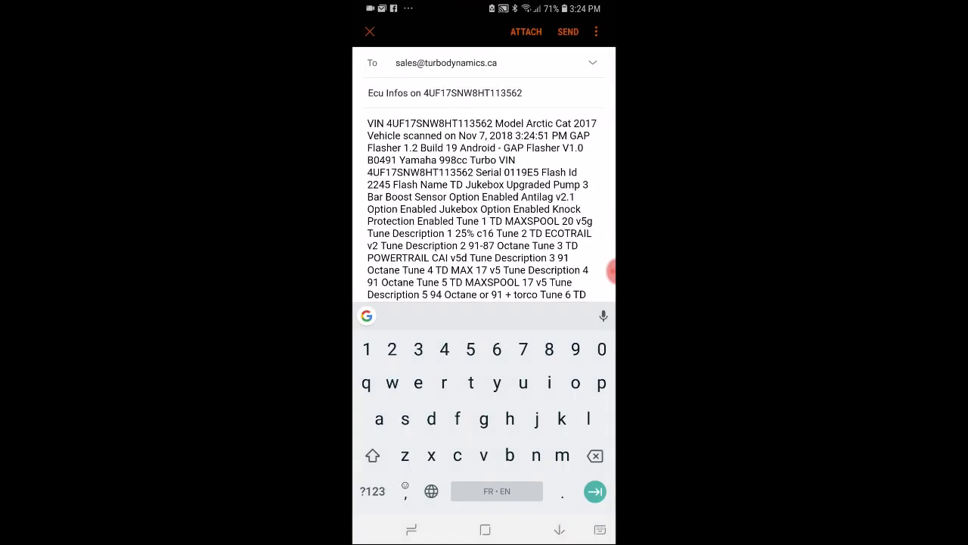
left_click(369, 32)
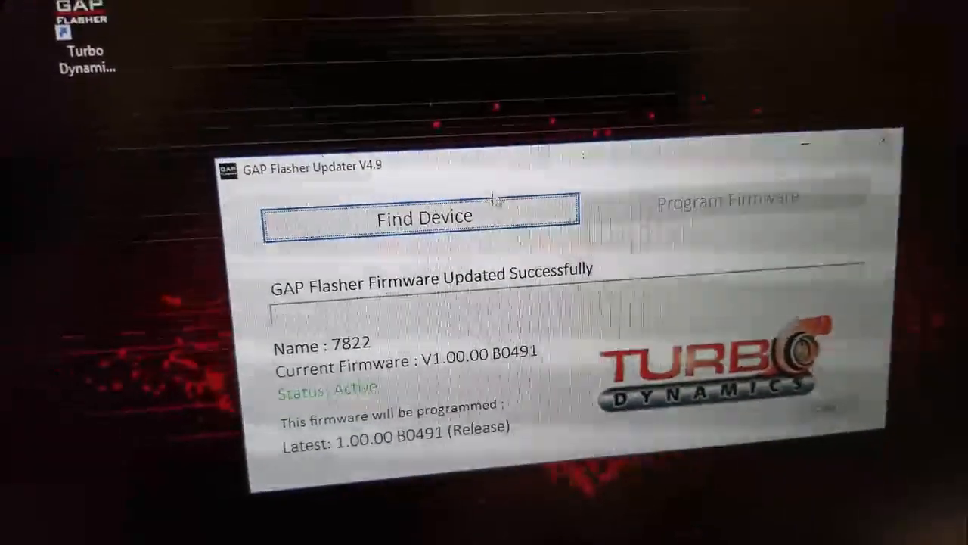
Step: Check for the connected flasher device in the updater
left_click(424, 216)
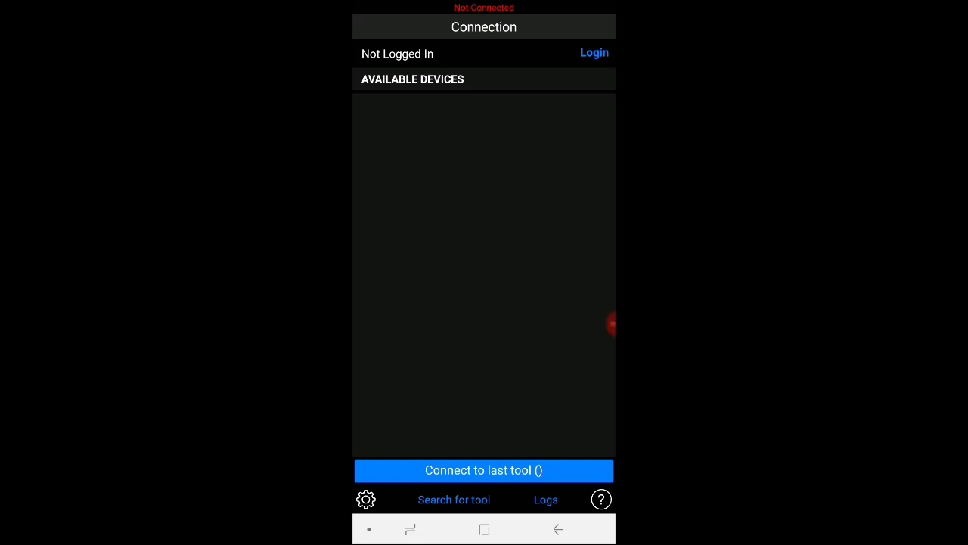
Step: Scan for tools, connect to the Arctic Cat 2017 device, and decline registration
left_click(454, 499)
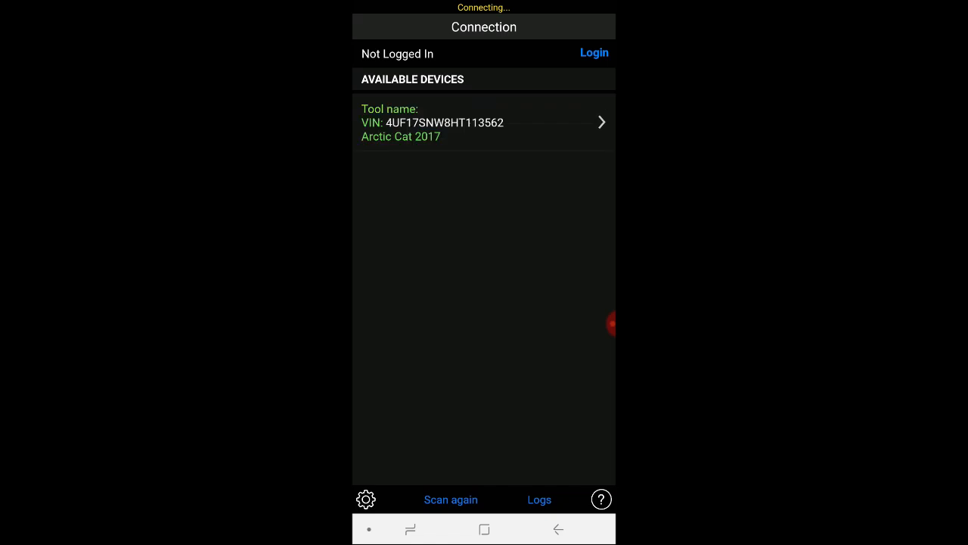
left_click(484, 121)
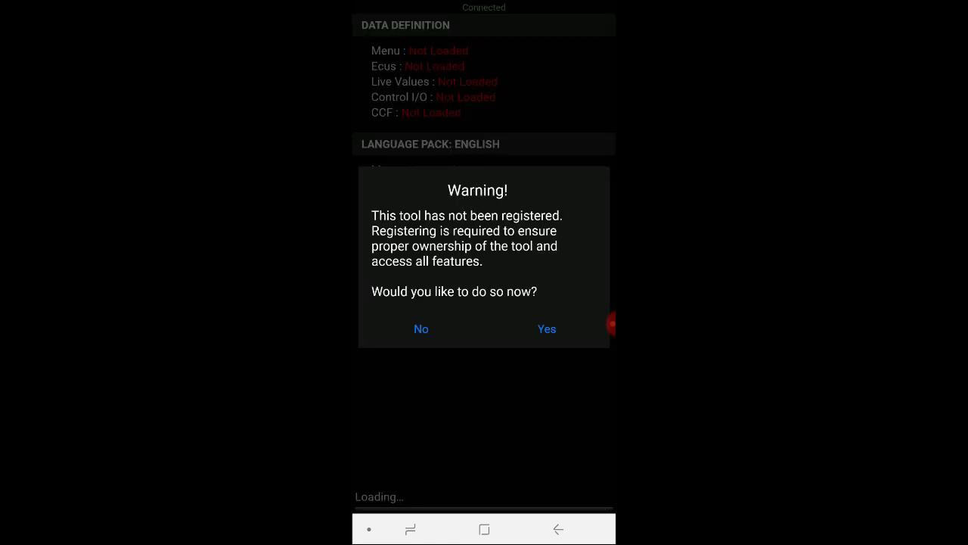
left_click(421, 328)
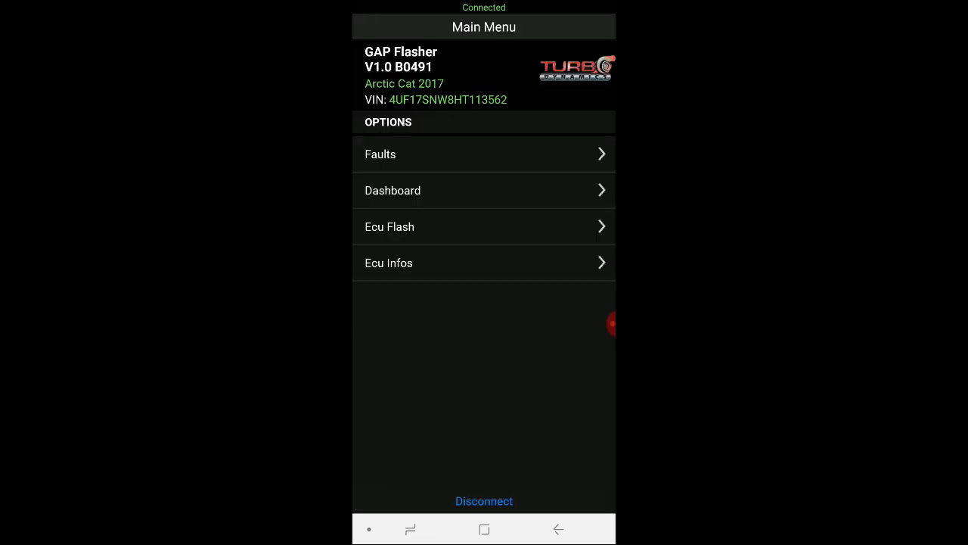
Step: Write TD Cluster Flash v1.0 AC to the ECU, dismiss the failure, and retry until it succeeds
left_click(484, 227)
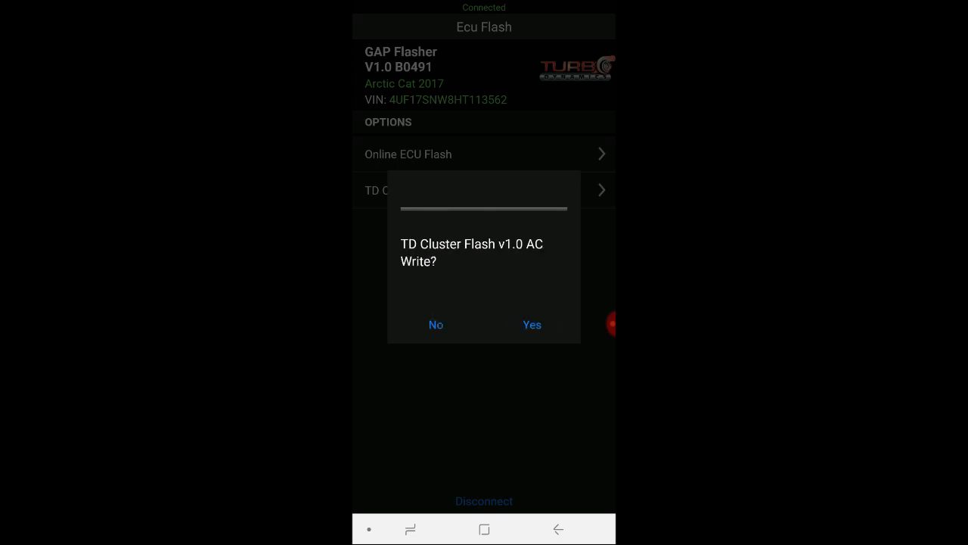
left_click(531, 324)
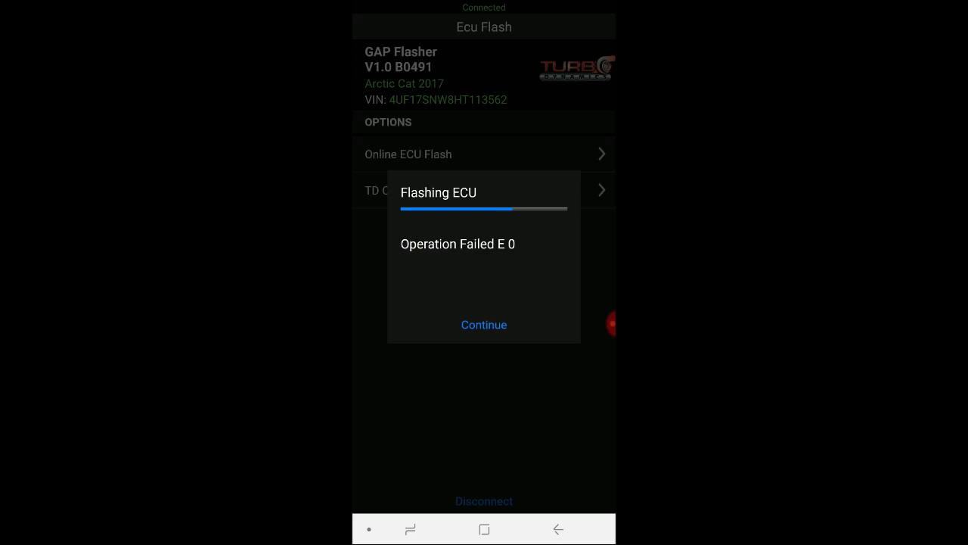
left_click(484, 323)
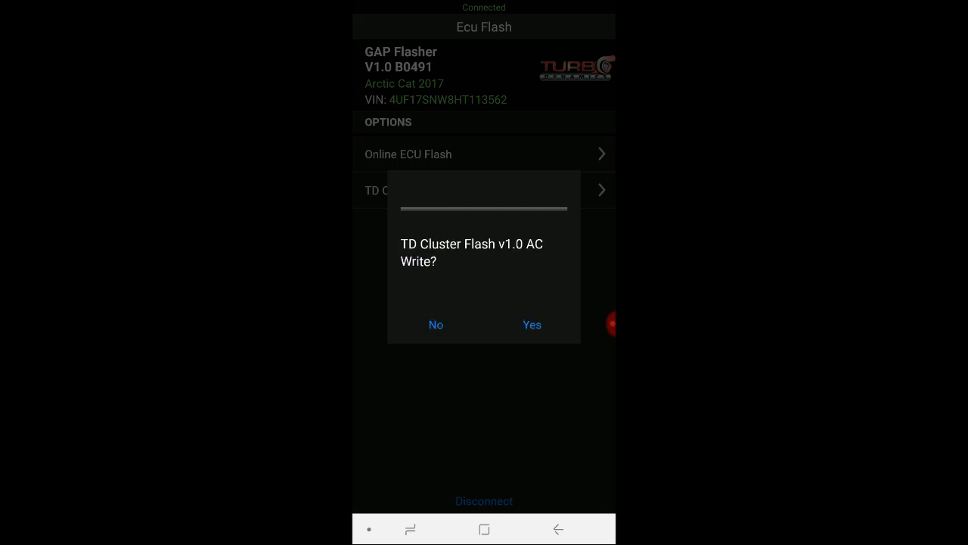
left_click(531, 324)
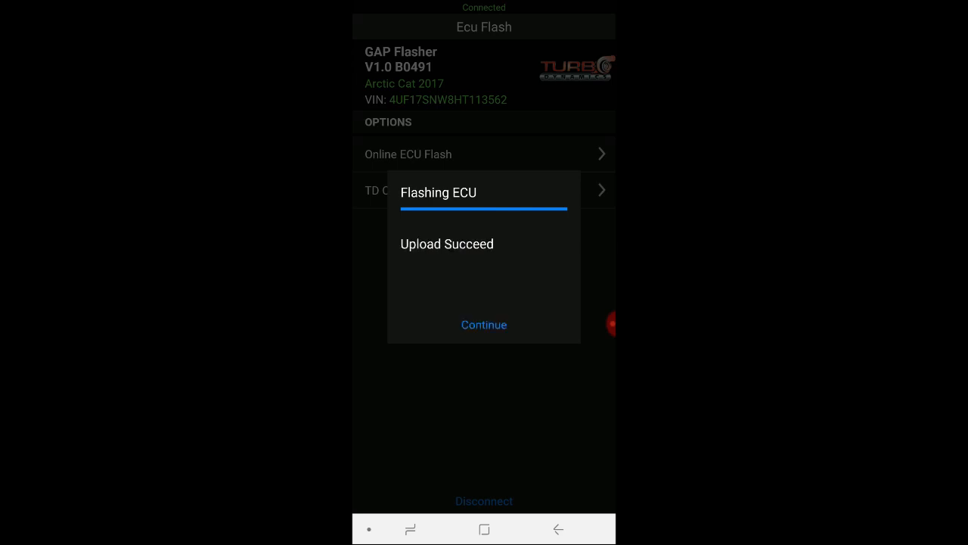
left_click(484, 324)
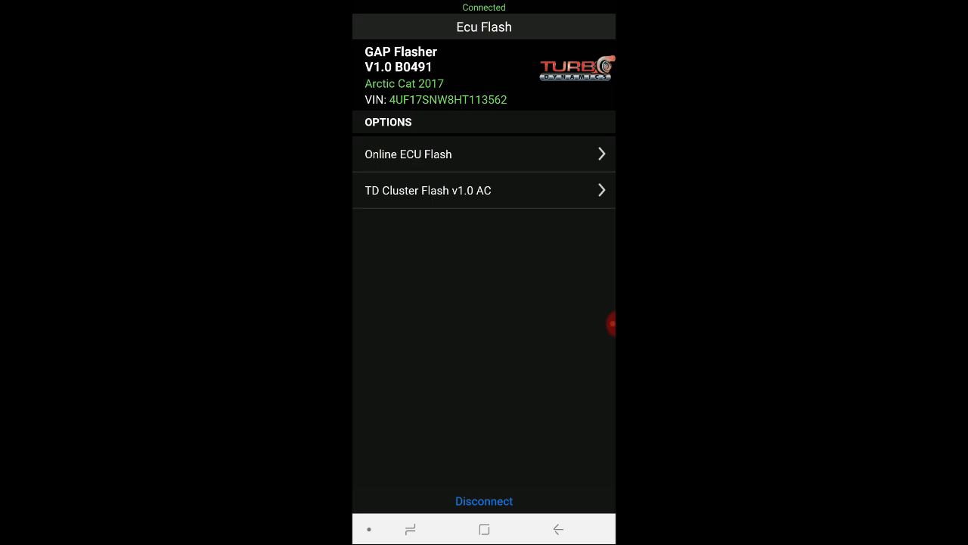
Step: Choose the TD Jukebox Upgraded Pump 3 flash, accept the duration notice, and confirm the write
left_click(611, 326)
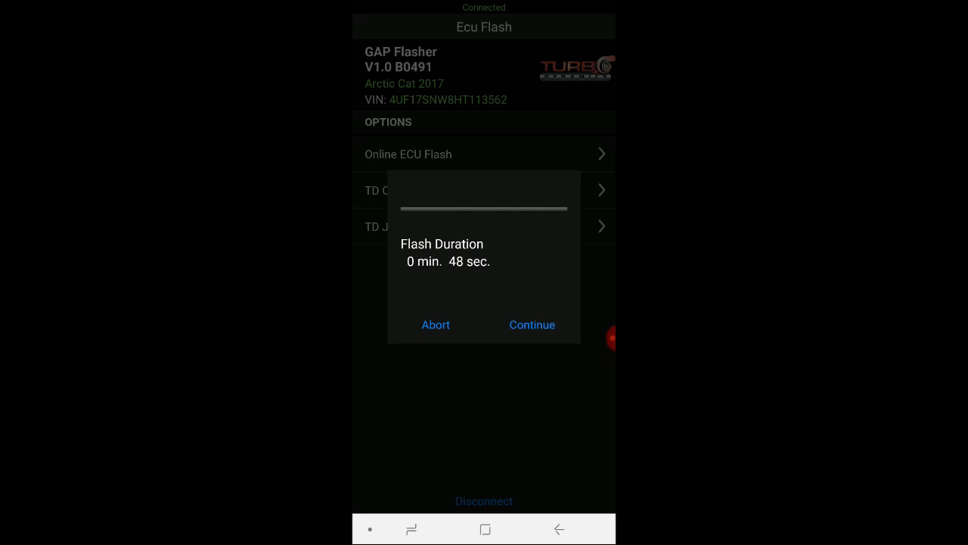
left_click(532, 323)
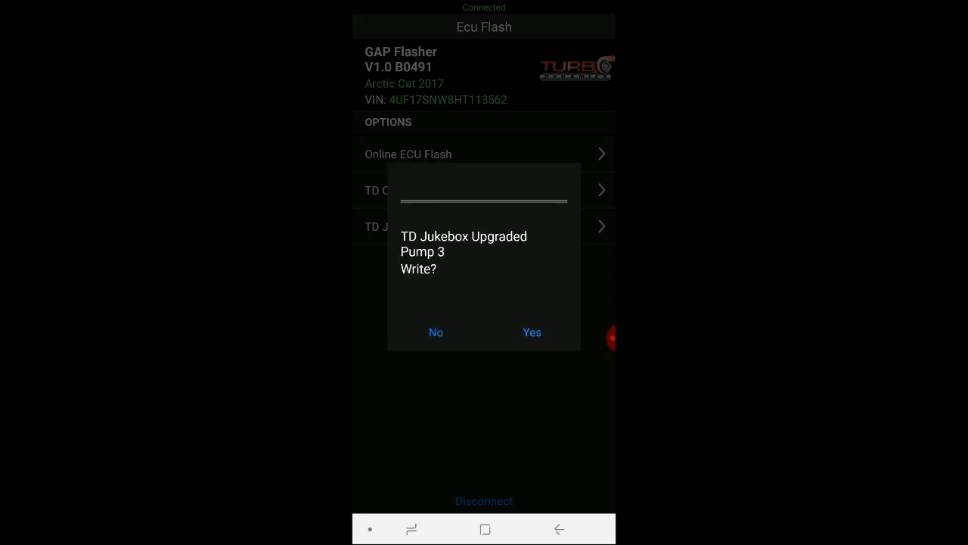
left_click(533, 332)
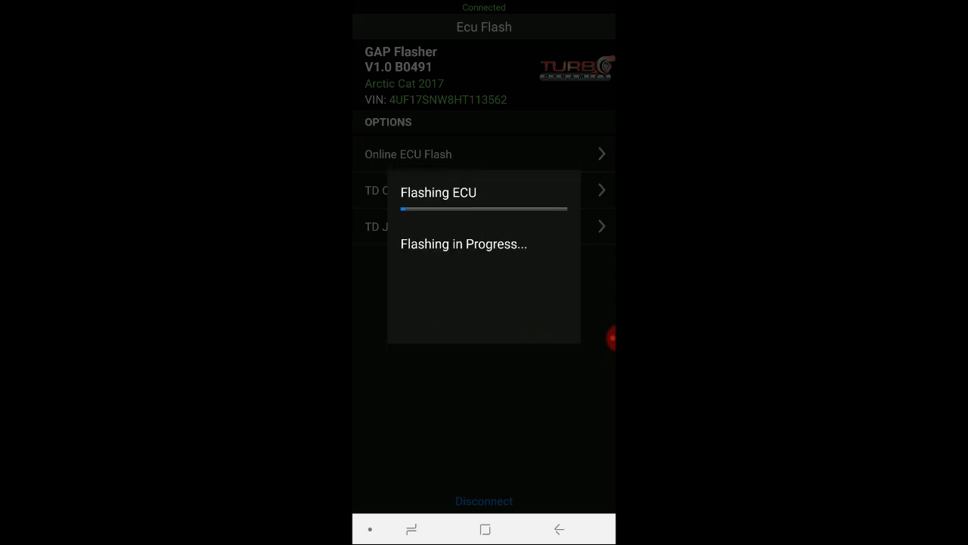